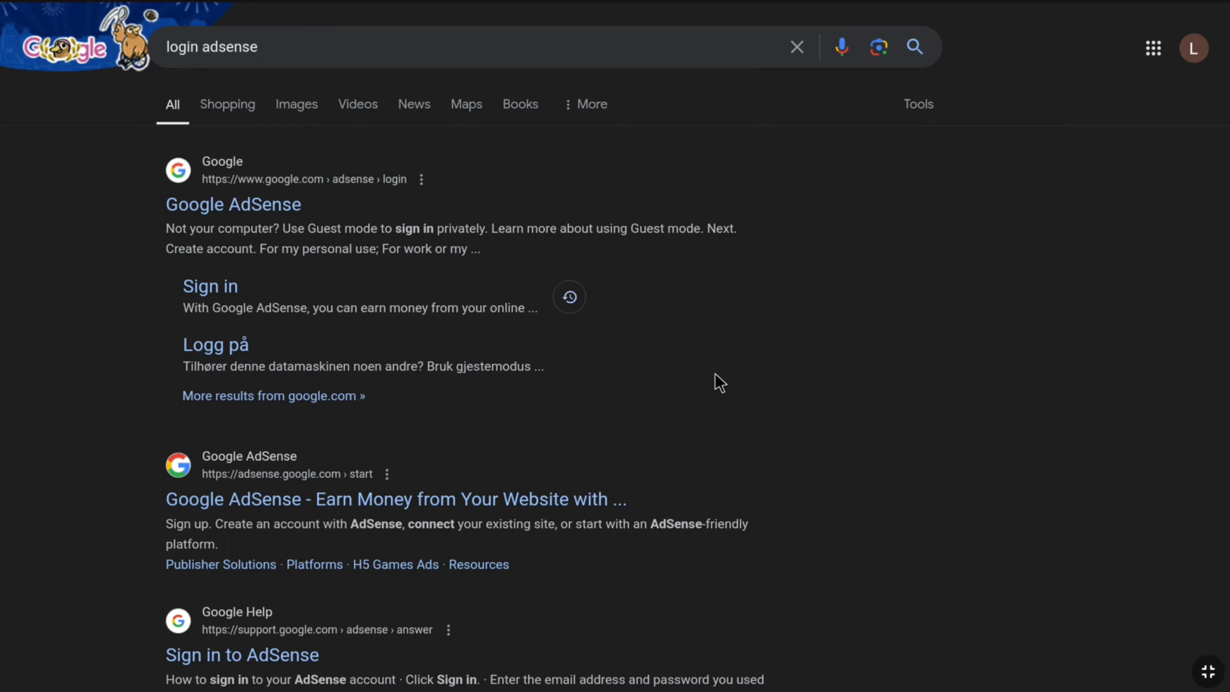
mouse_move(719, 380)
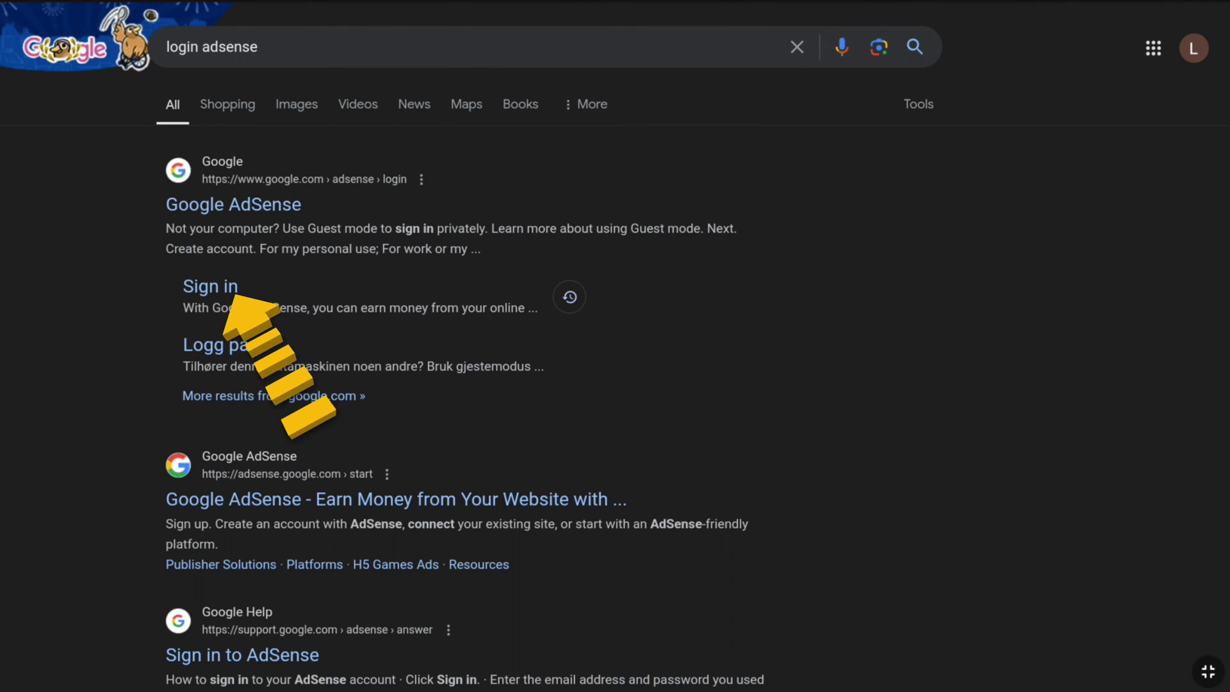
mouse_move(727, 366)
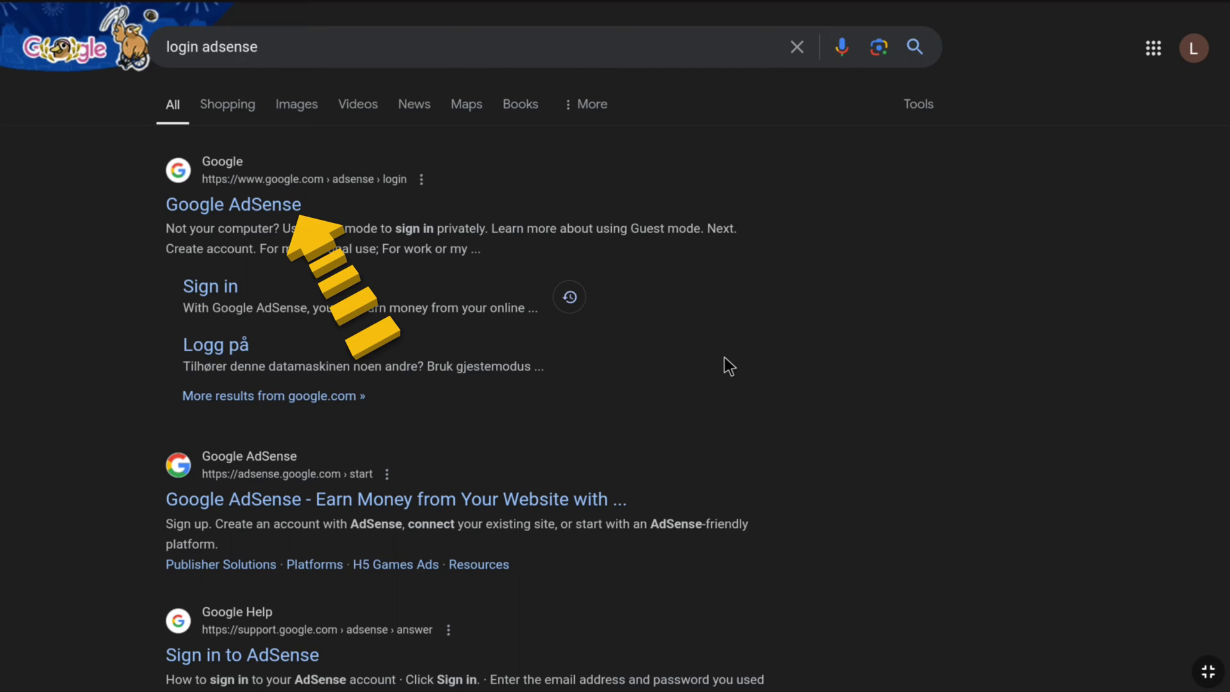
- Open the Google AdSense sign-in result, then switch over to the Gmail inbox
left_click(233, 204)
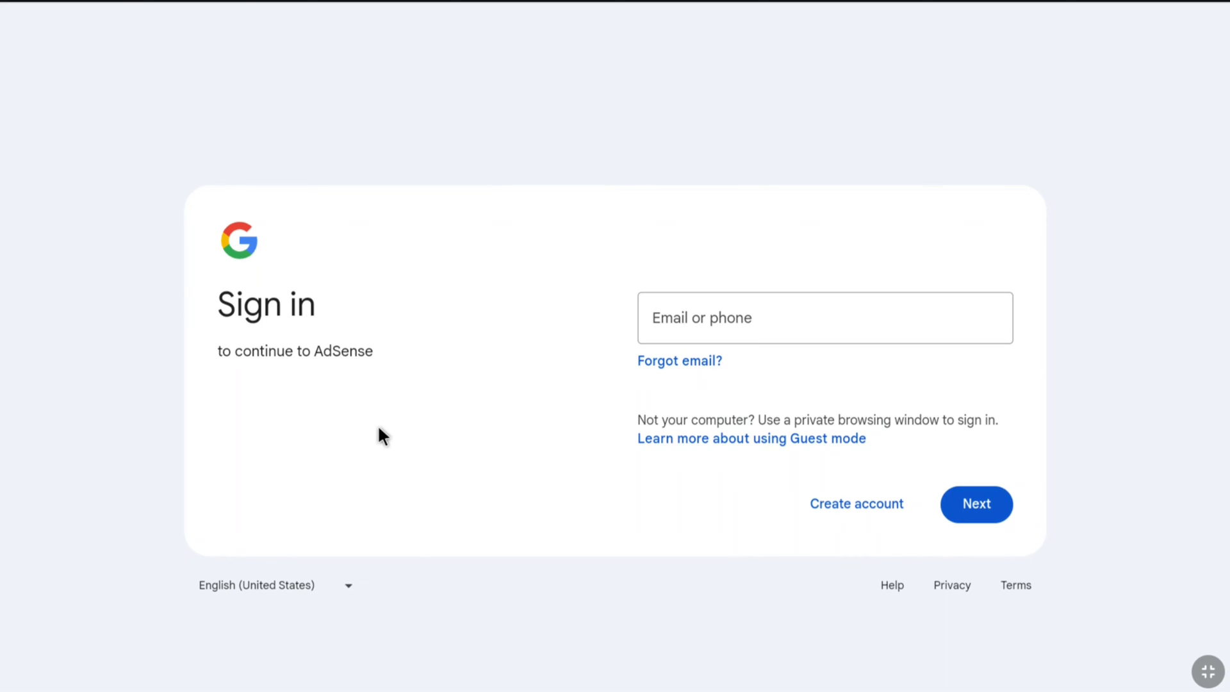
left_click(824, 317)
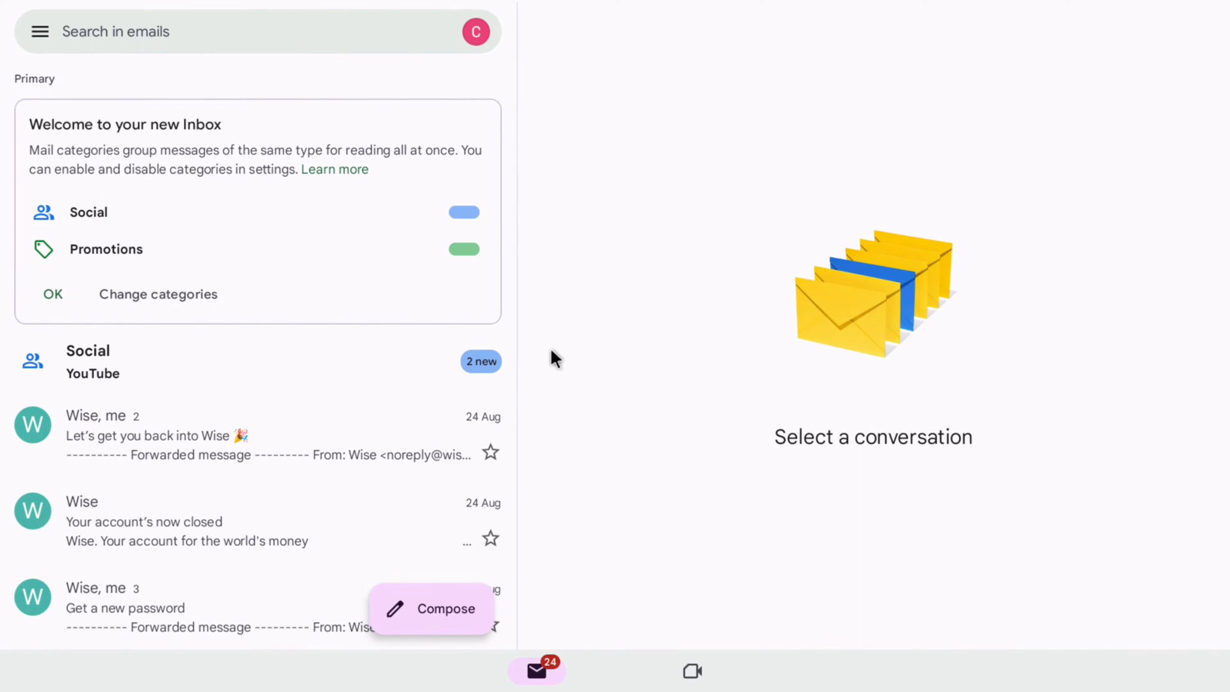
- Search all inboxes for 'google adsense' and open the AdSense subdomain reminder email
left_click(38, 31)
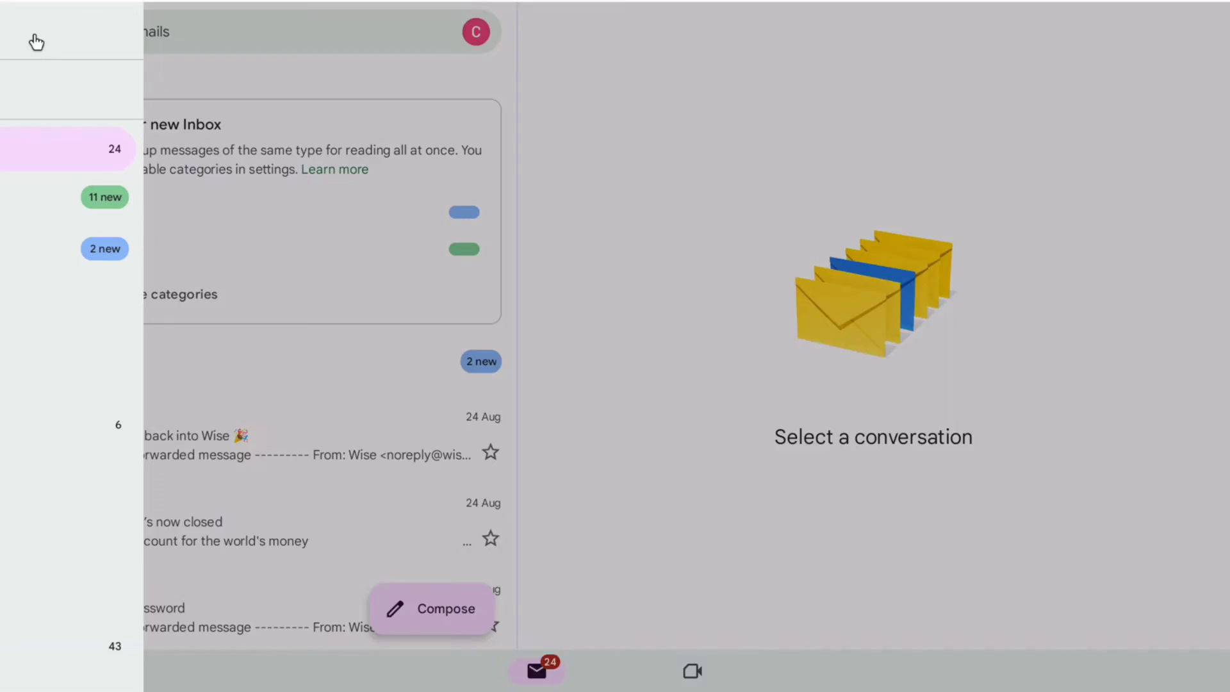
left_click(38, 33)
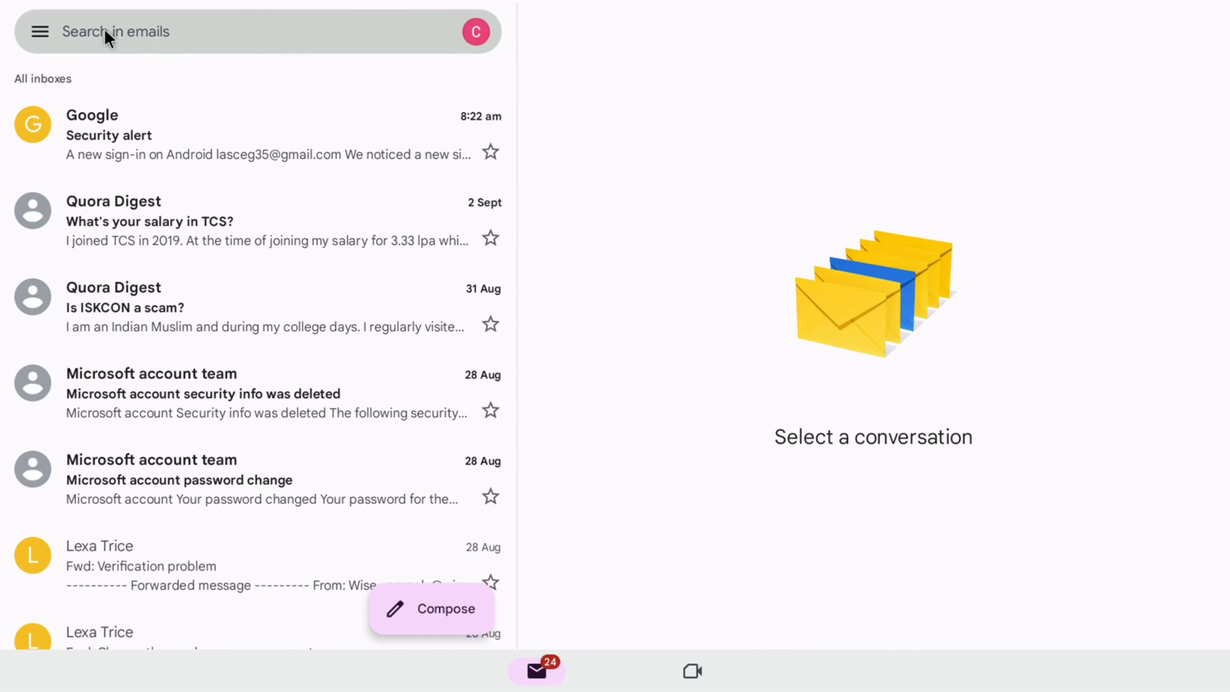
type("google adsense")
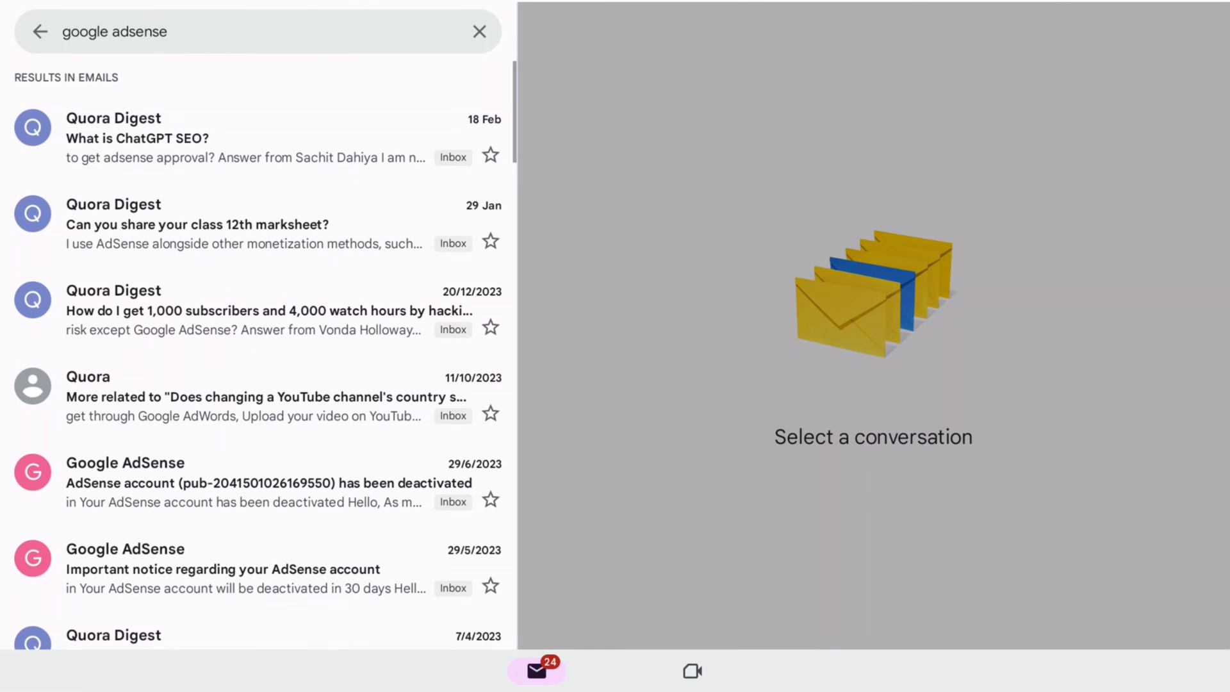
mouse_move(246, 86)
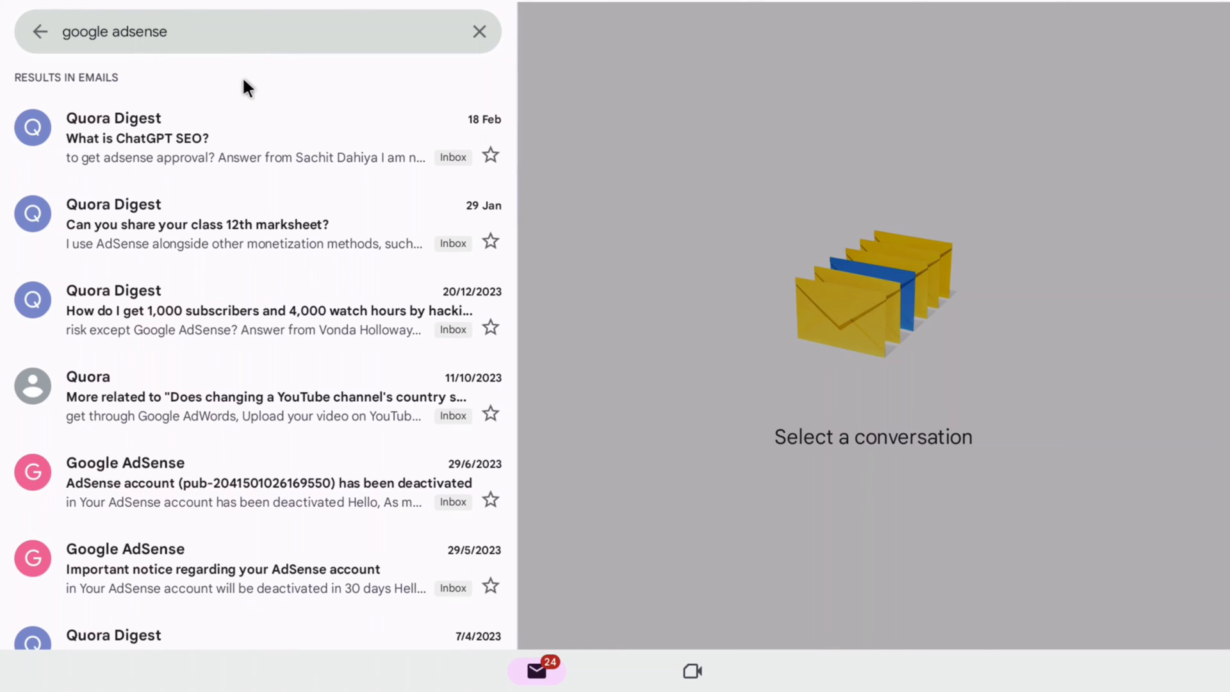
scroll("down", 3)
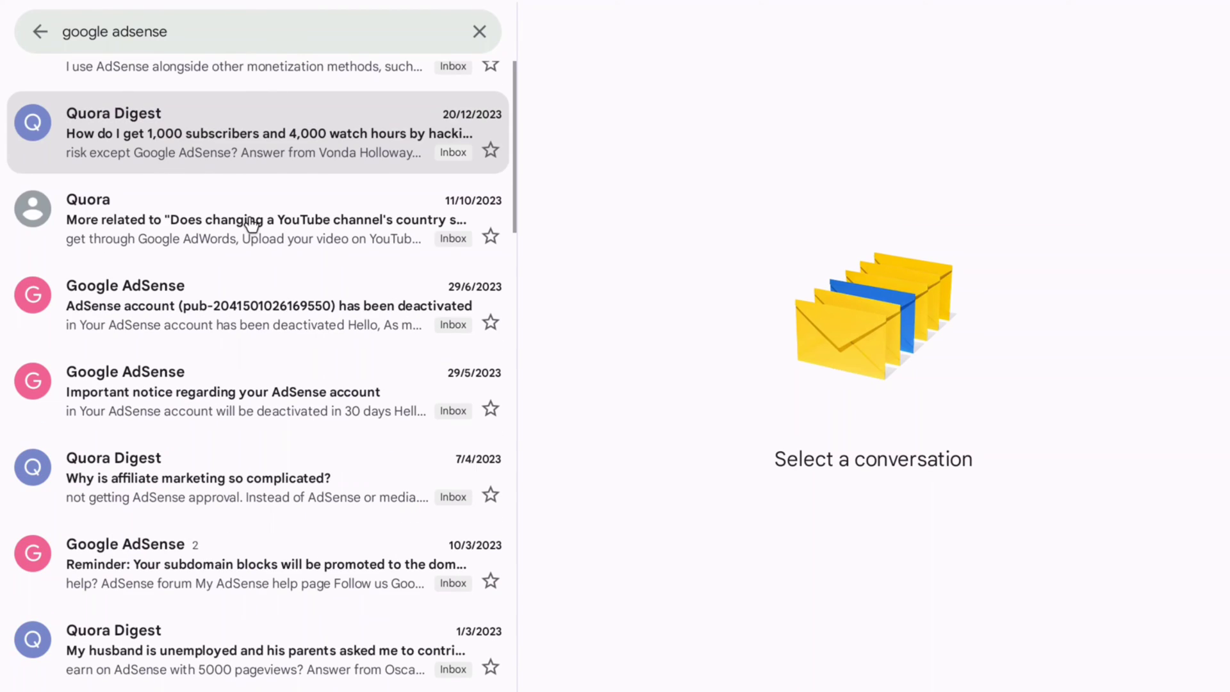
scroll("down", 3)
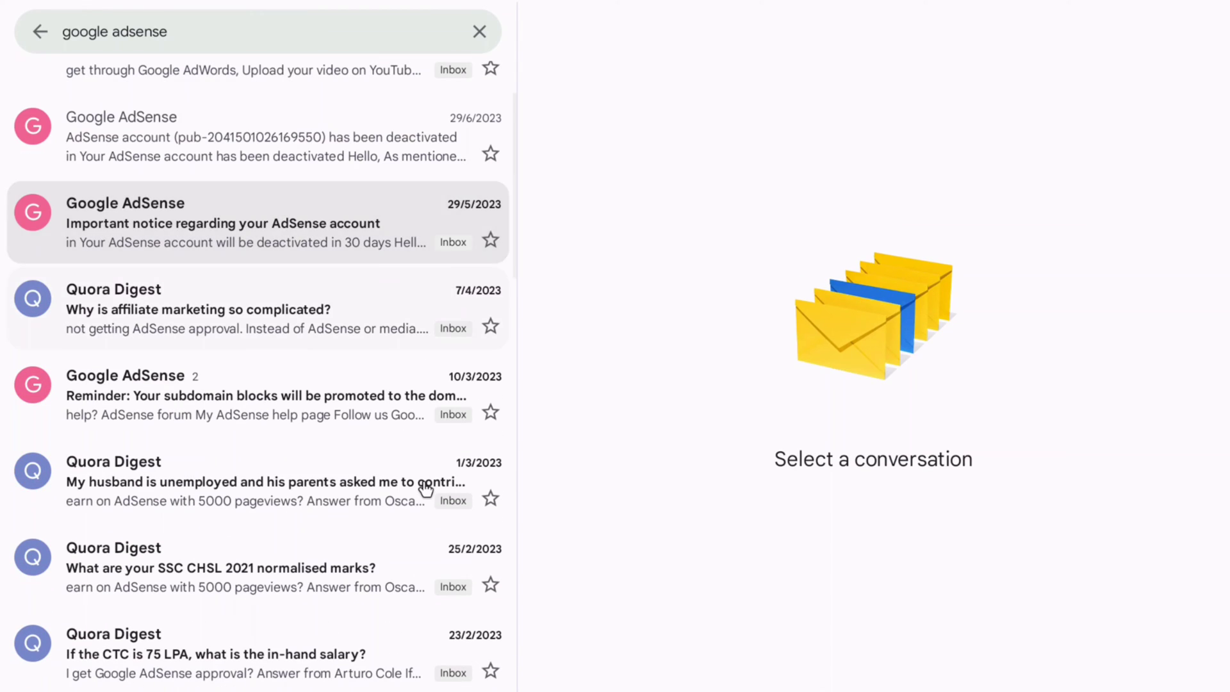
left_click(259, 394)
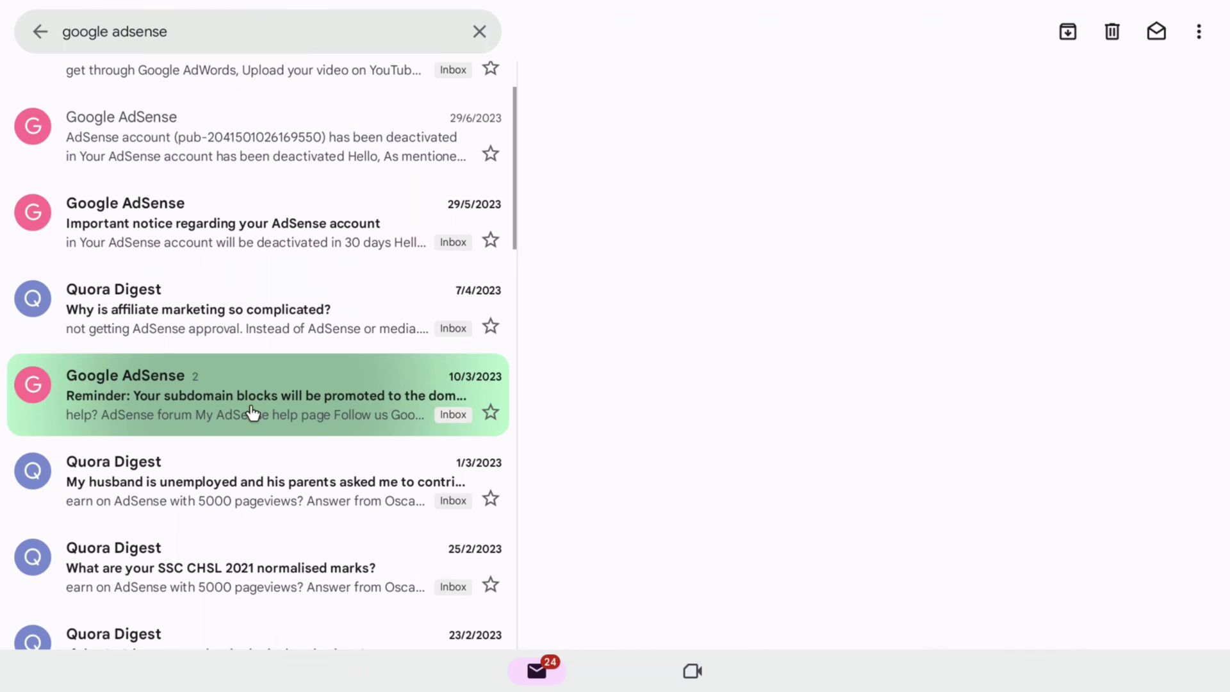
- Open the 'Reminder: Your subdomain blocks…' email and reveal its recipient address
left_click(251, 394)
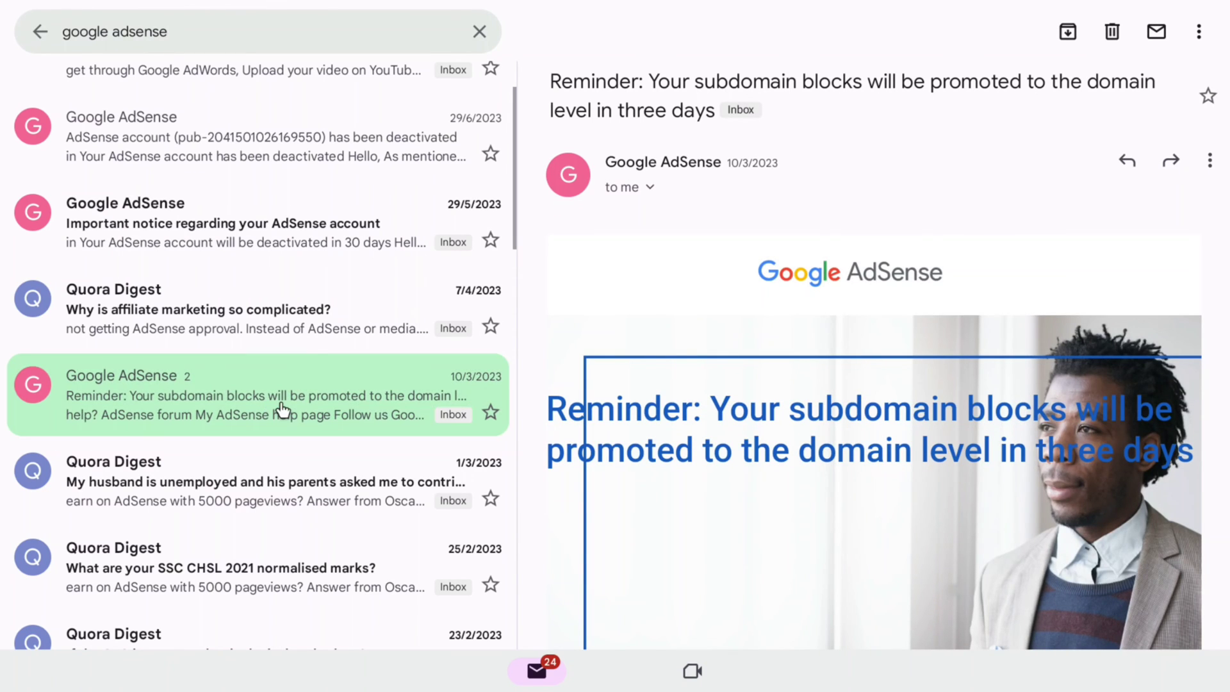
mouse_move(485, 321)
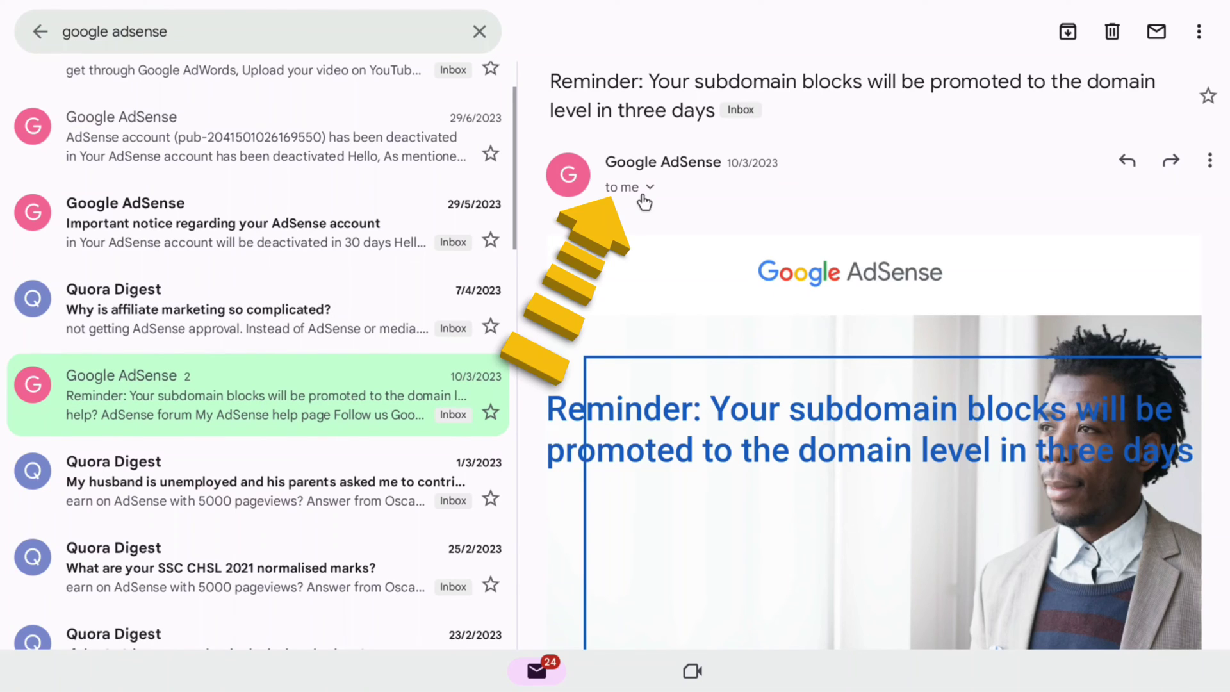
left_click(649, 187)
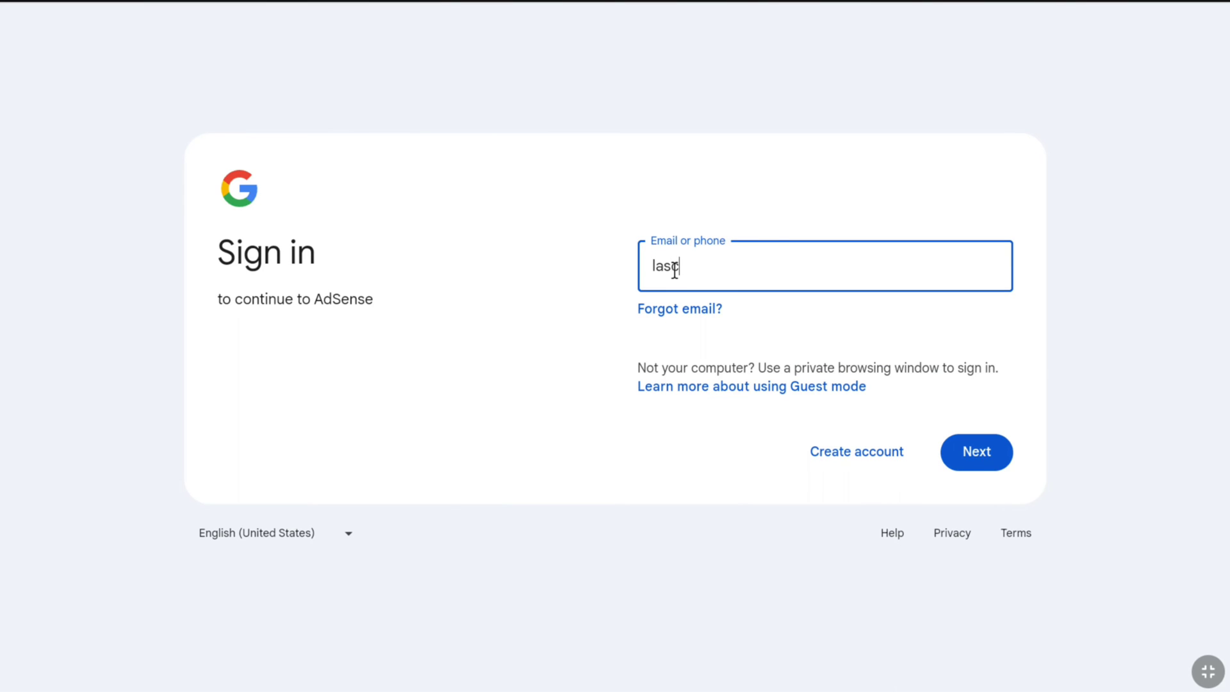
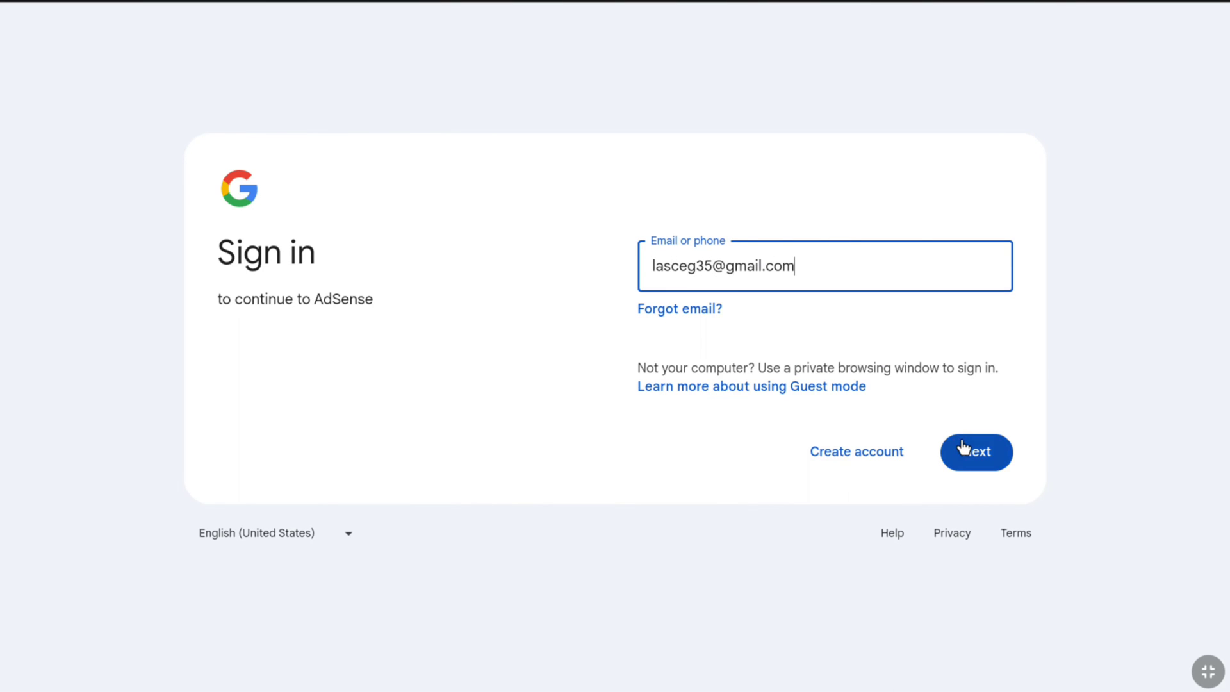
left_click(975, 452)
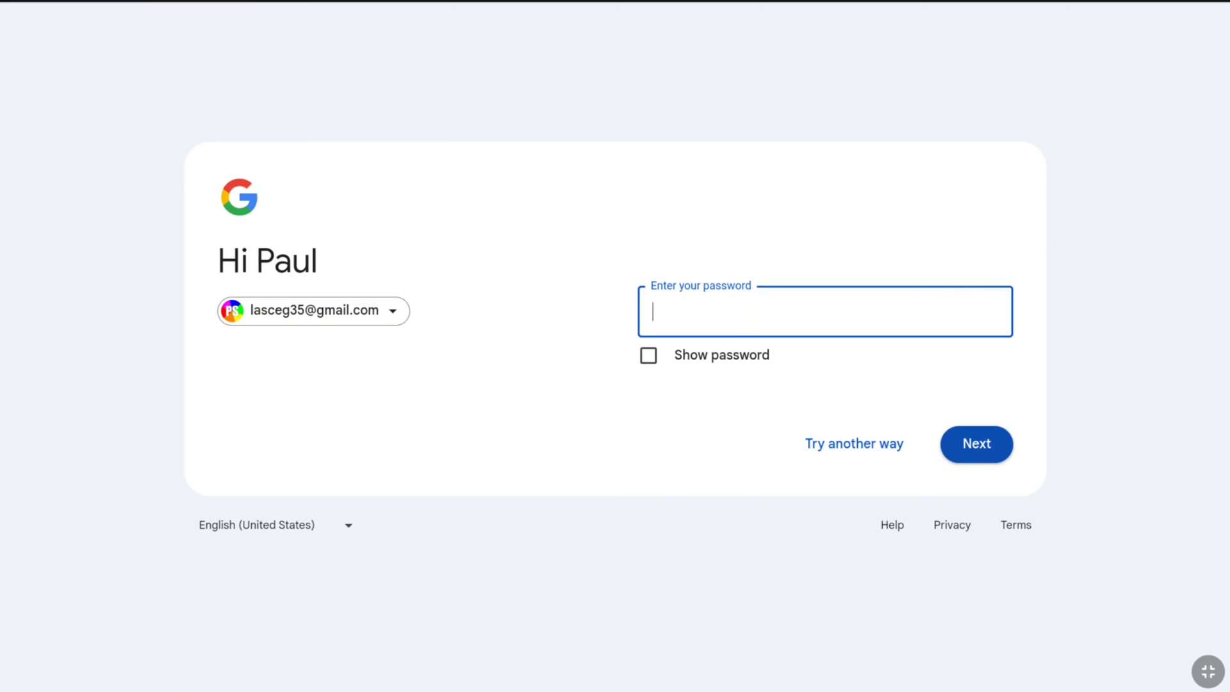
mouse_move(902, 415)
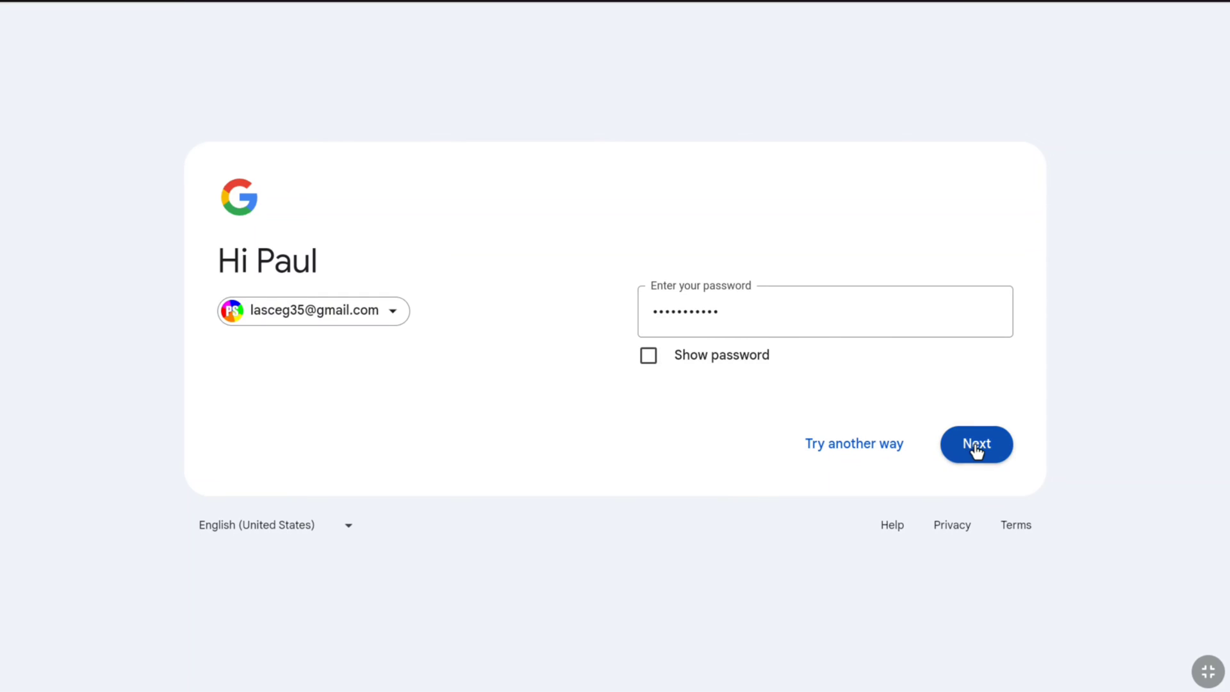
left_click(976, 444)
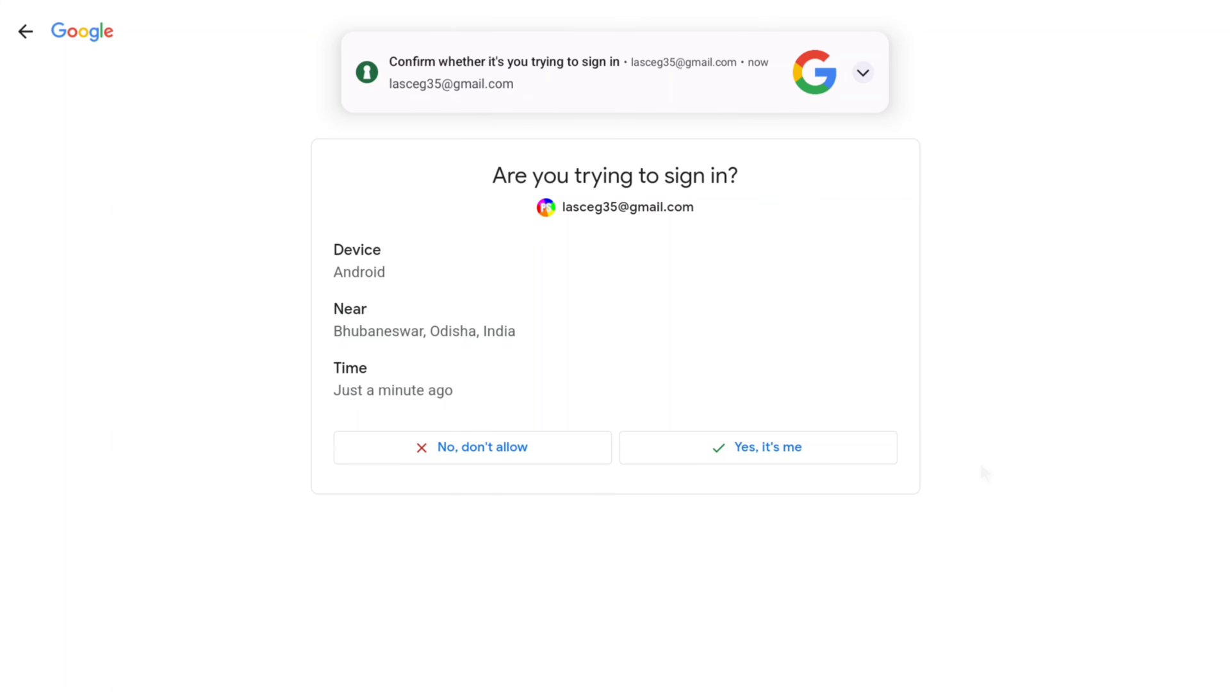
left_click(757, 447)
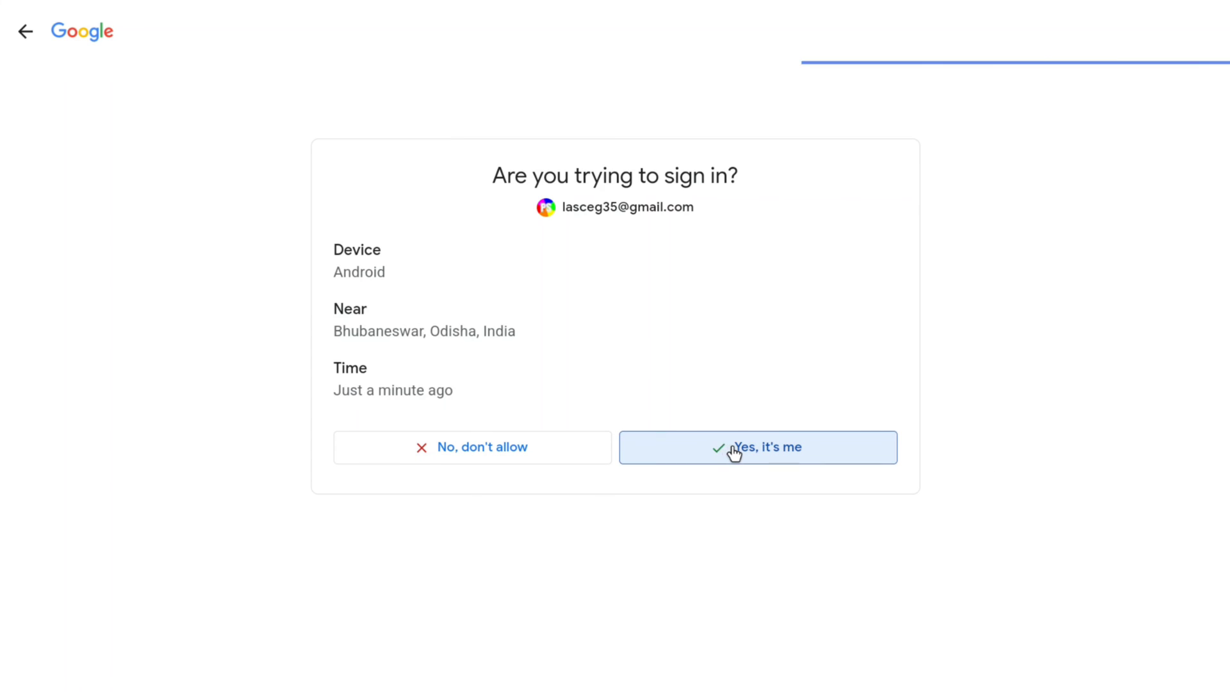
left_click(757, 447)
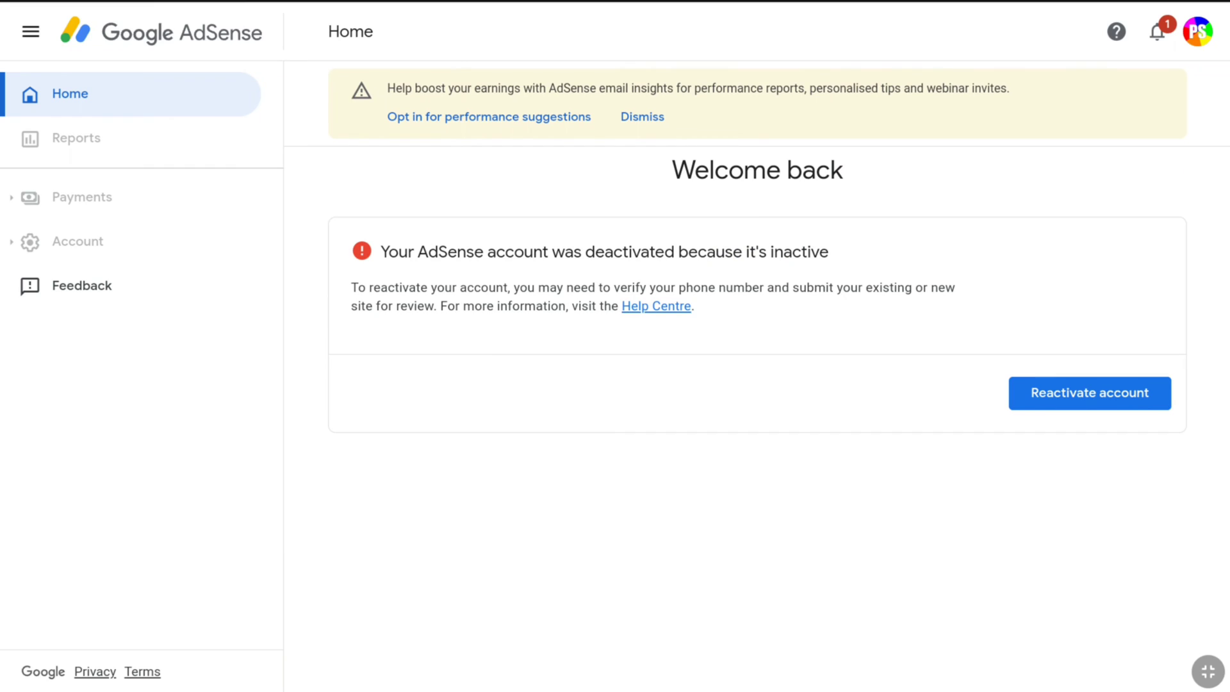